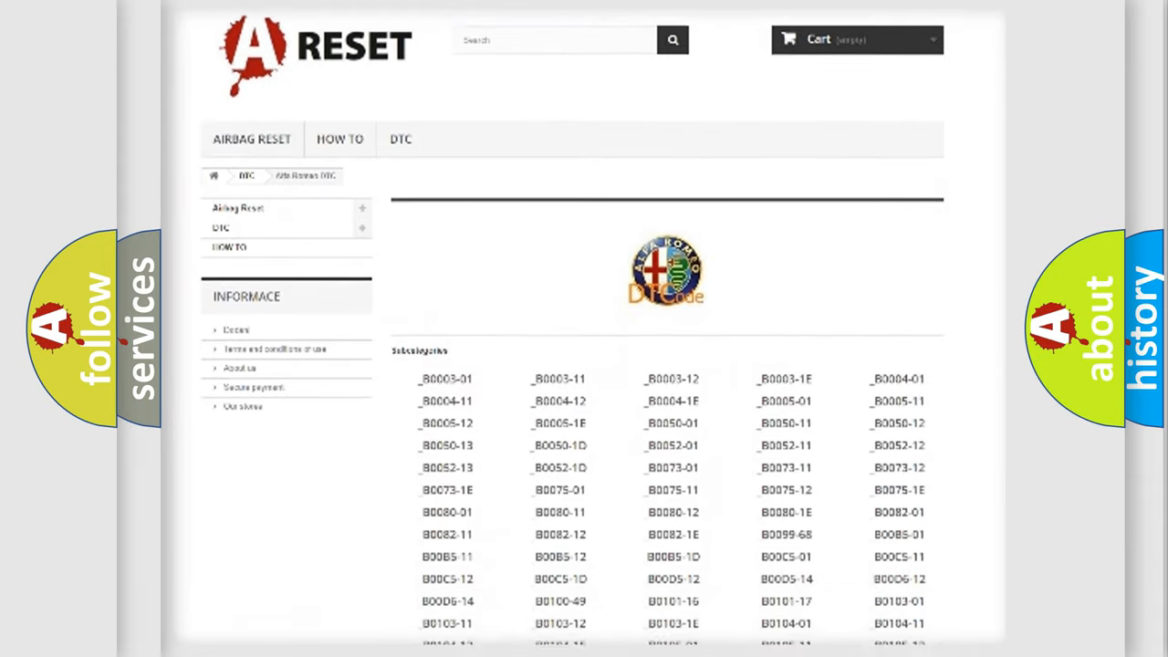
scroll(down, 3)
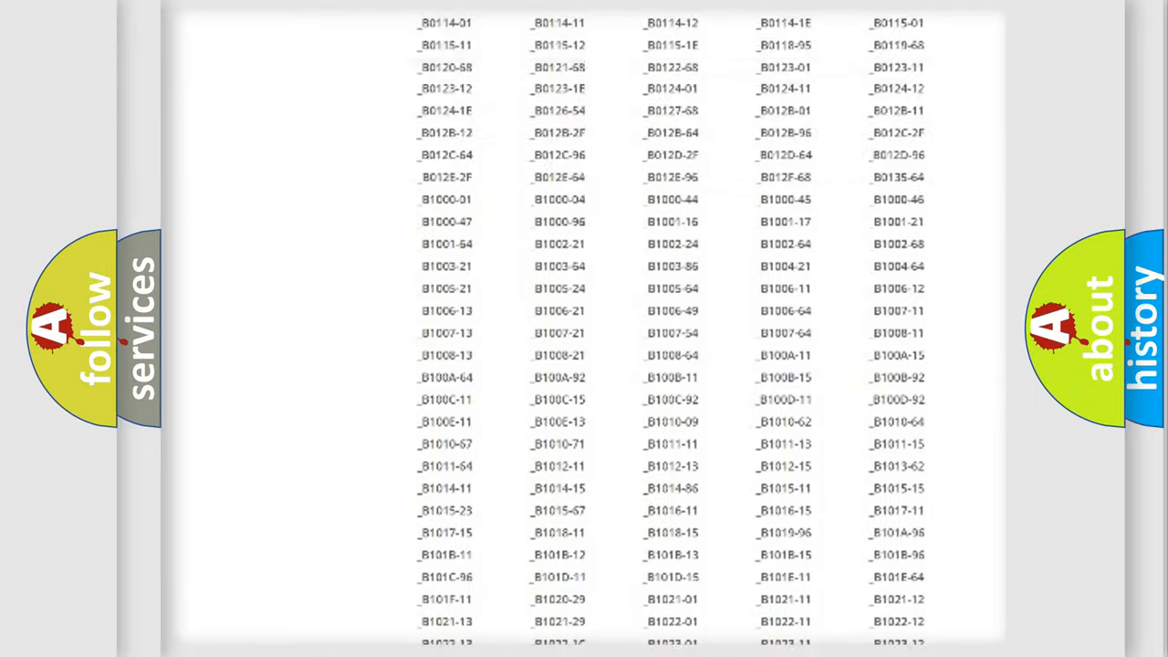
scroll(up, 3)
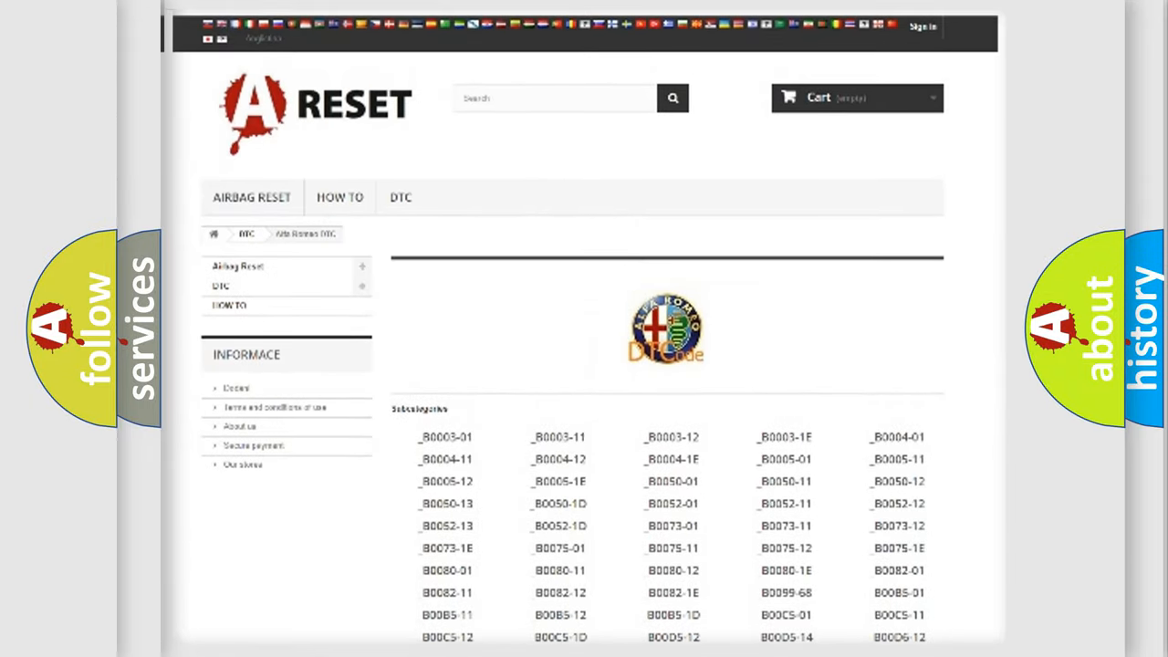